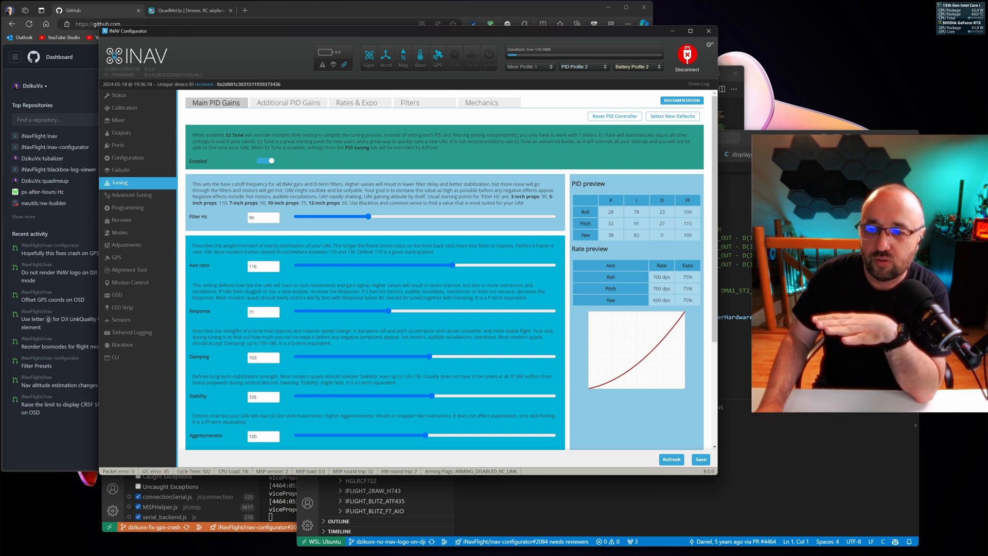
{"action": "mouse_move", "coordinate": [287, 103]}
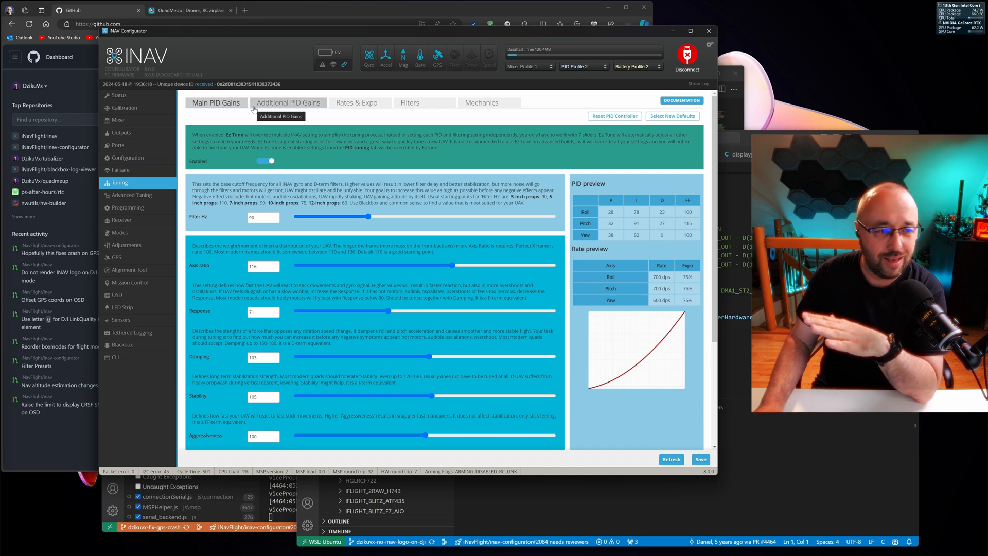
Toggle EzTune off to reveal the raw PID sliders, then back on, while scrolling the Main PID Gains.
{"action": "scroll", "scroll_direction": "down", "scroll_amount": 3}
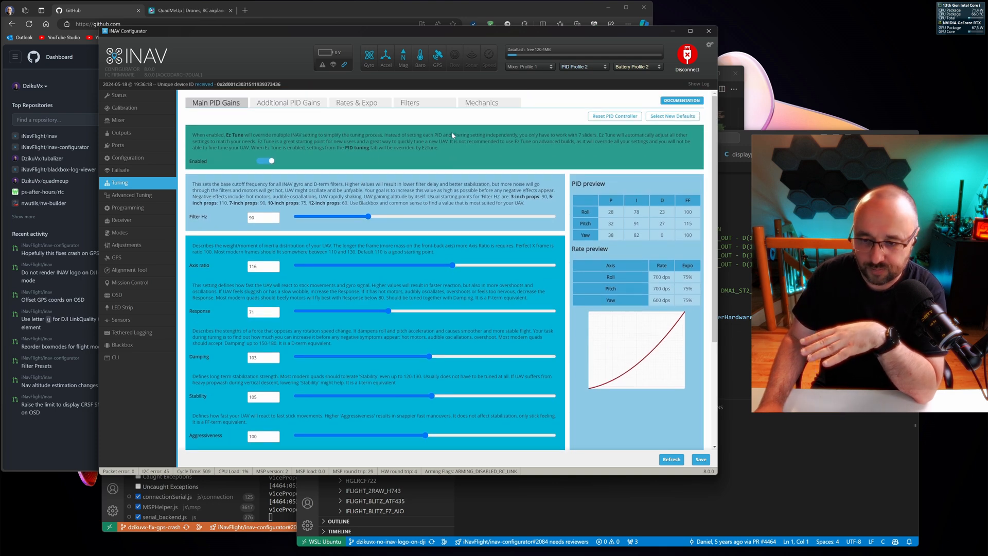
{"action": "mouse_move", "coordinate": [336, 171]}
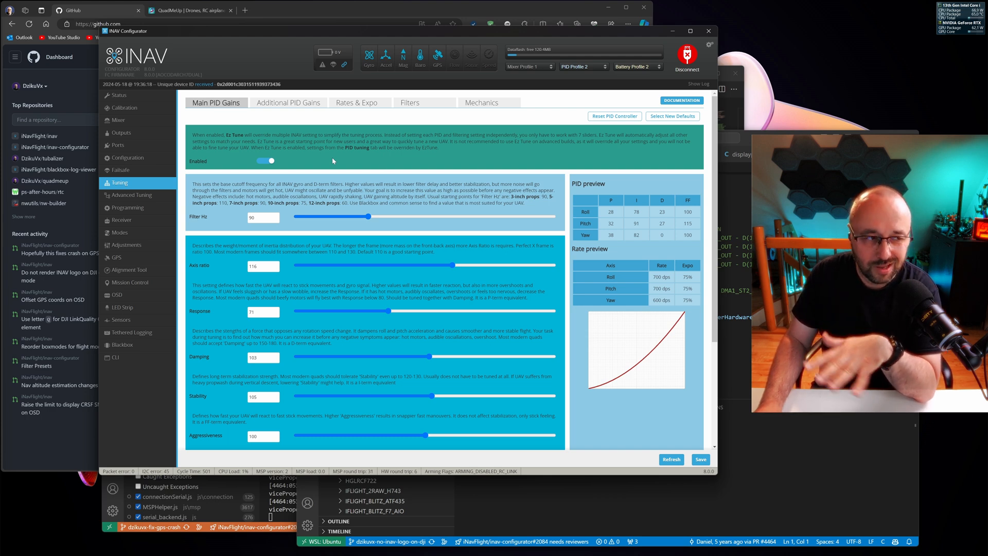
{"action": "left_click", "coordinate": [265, 161]}
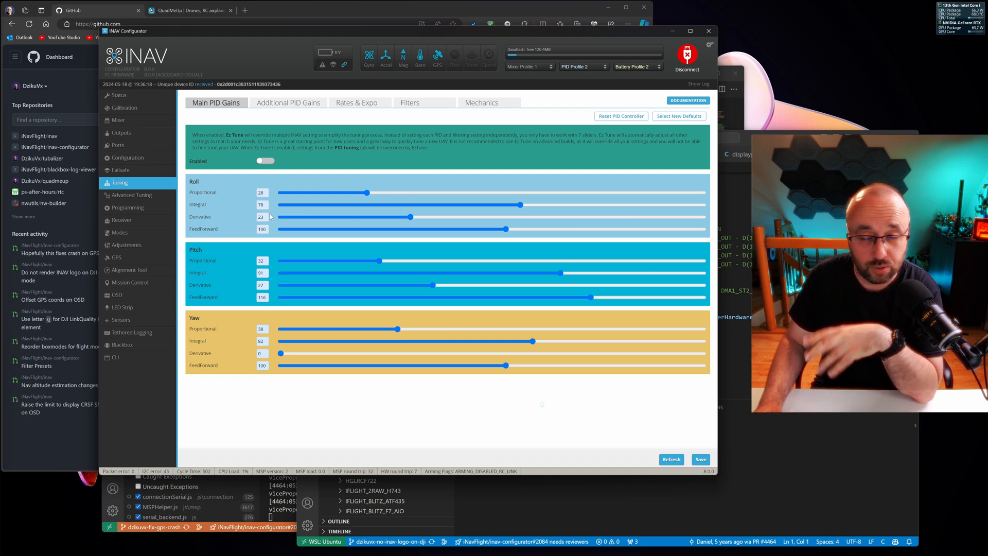
{"action": "left_click", "coordinate": [265, 161]}
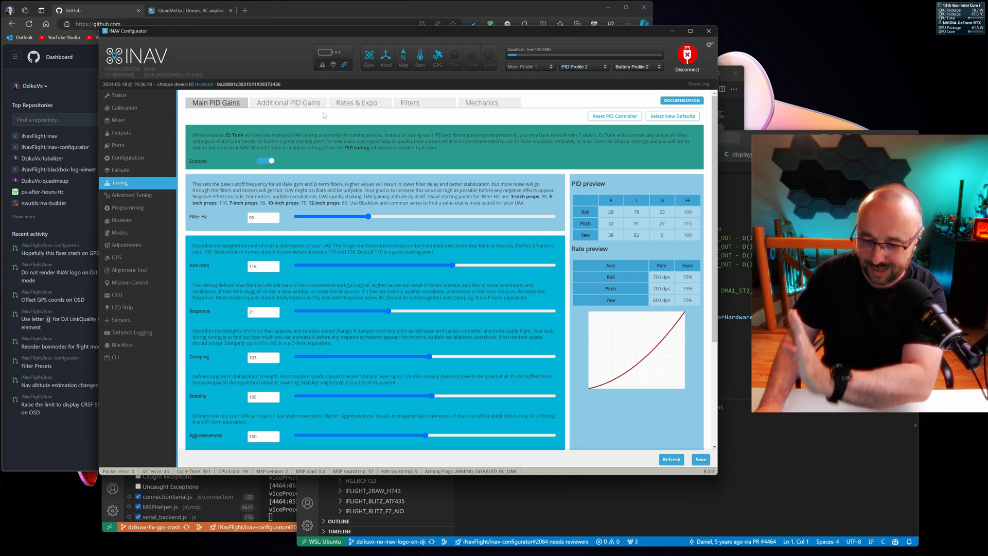
{"action": "scroll", "scroll_direction": "down", "scroll_amount": 3}
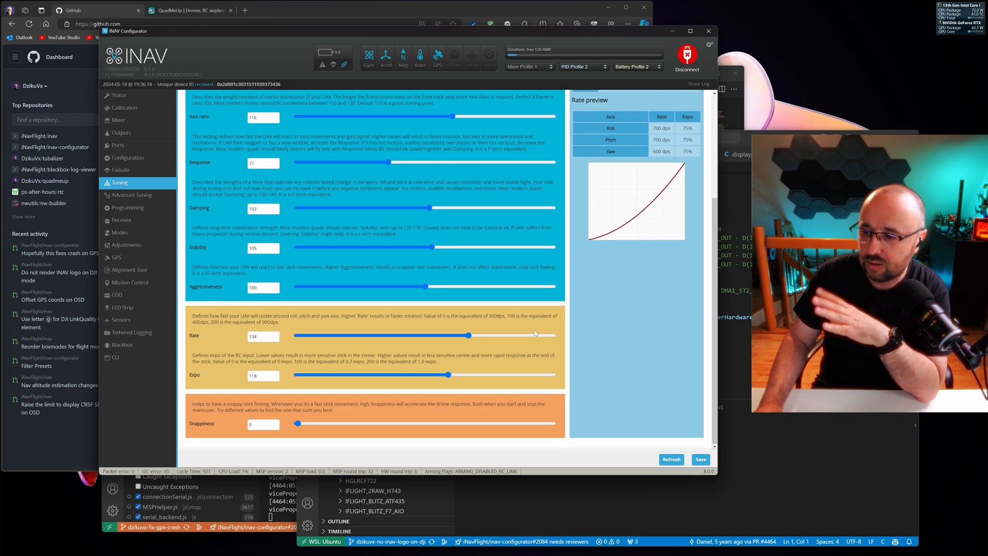
{"action": "left_click_drag", "start_coordinate": [448, 375], "coordinate": [360, 374]}
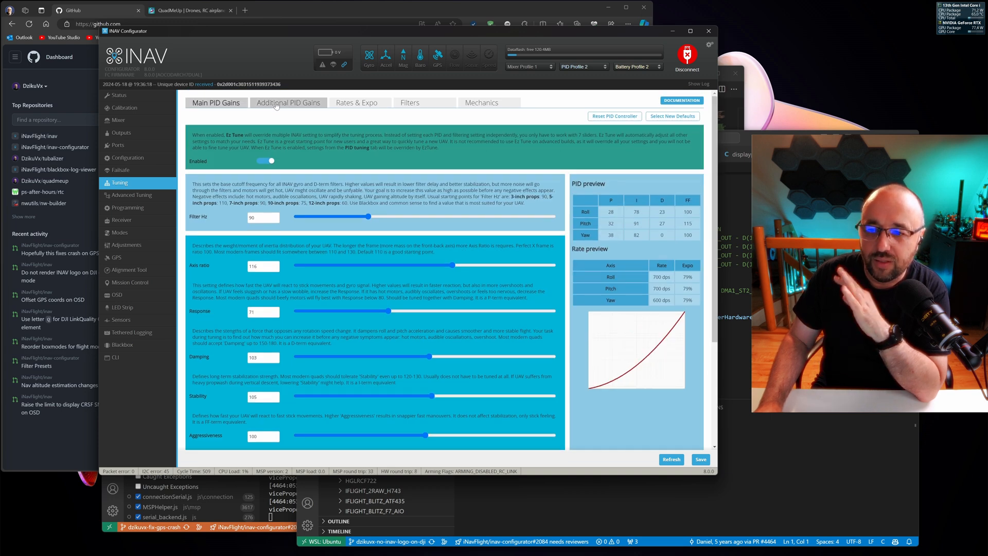
Review the Additional PID Gains sub-tab, then show the Rates & Expo settings.
{"action": "left_click", "coordinate": [288, 102]}
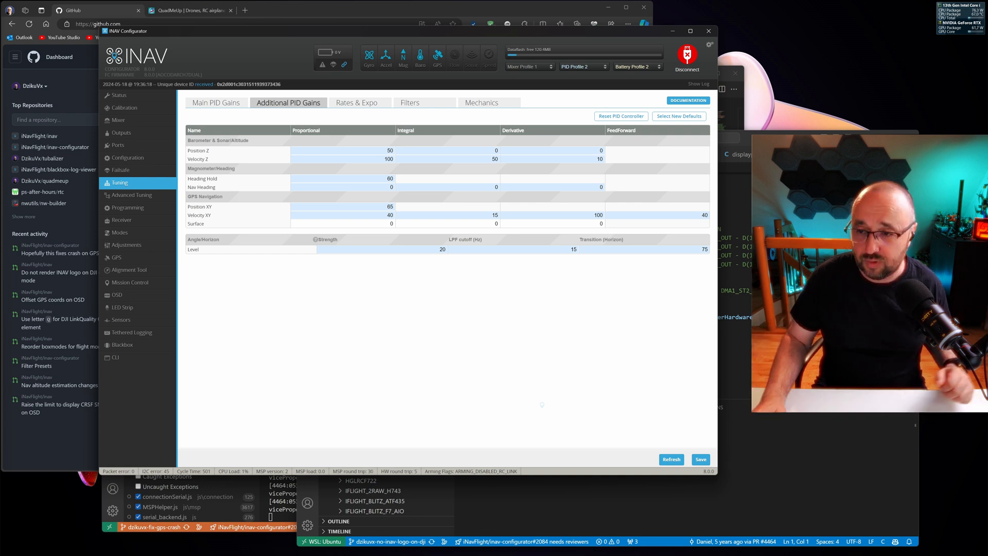
{"action": "left_click", "coordinate": [358, 102]}
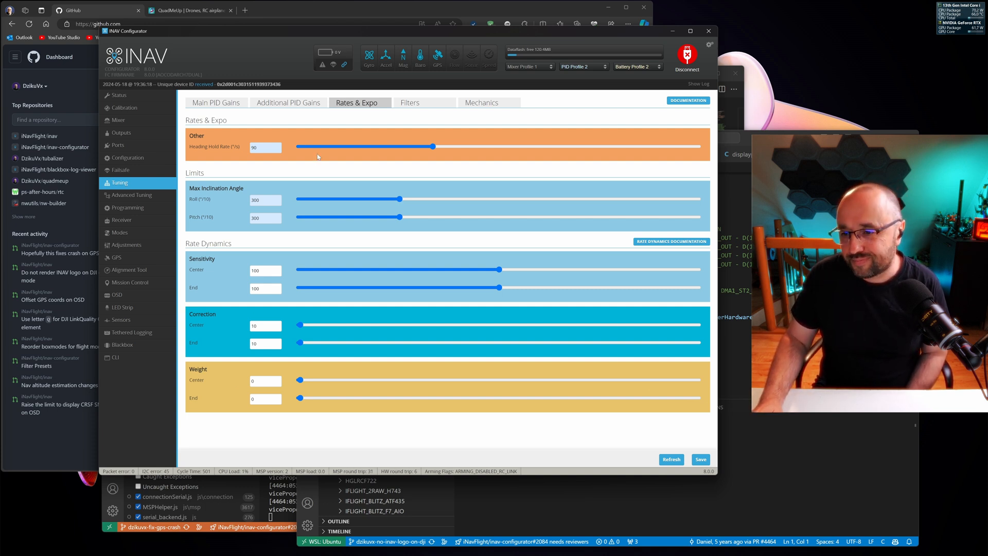
Show the Filters sub-tab with the gyro RPM filter off and minimum frequency 134.
{"action": "left_click", "coordinate": [408, 102]}
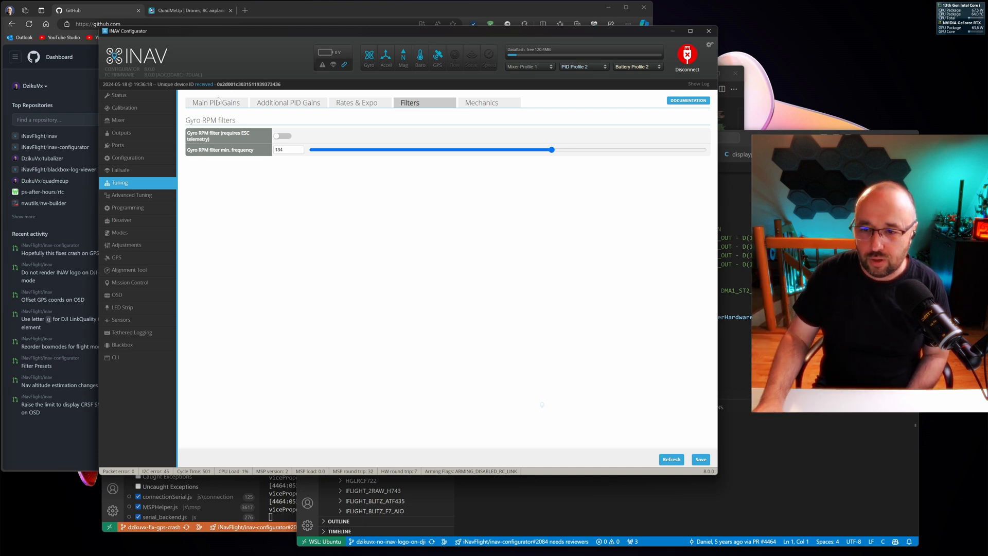
Re-enable EzTune on Main PID Gains and view the reduced Mechanics sub-tab.
{"action": "left_click", "coordinate": [215, 102]}
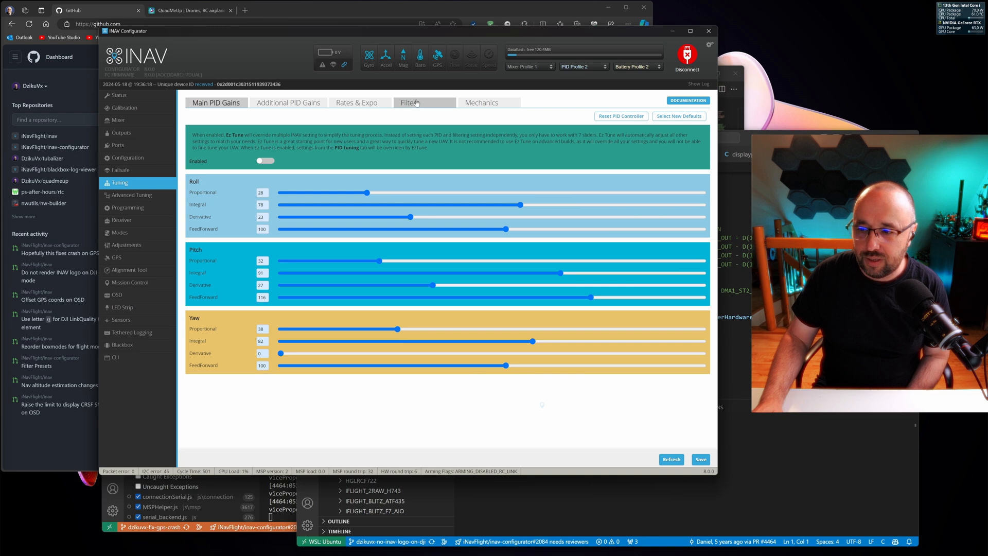
{"action": "left_click", "coordinate": [410, 102]}
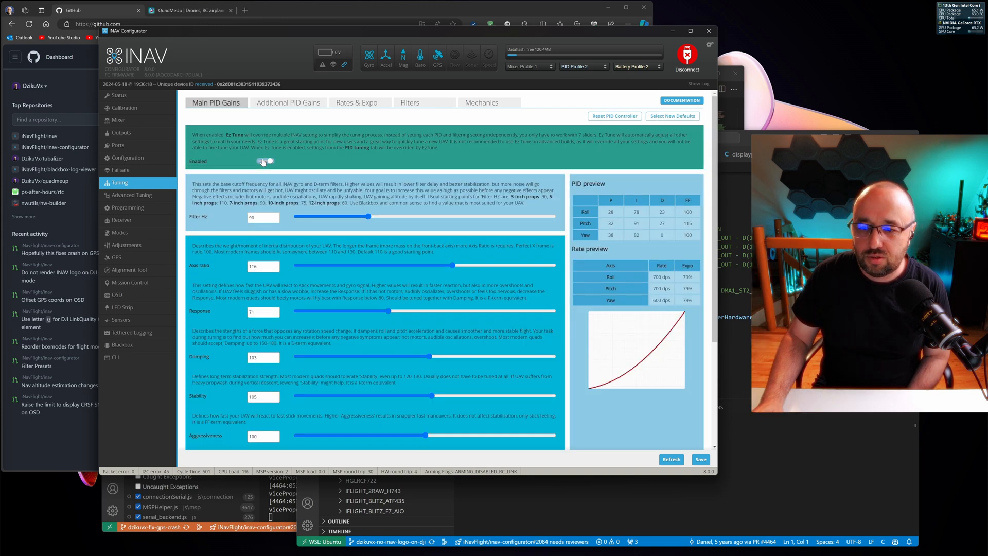
{"action": "left_click", "coordinate": [265, 161]}
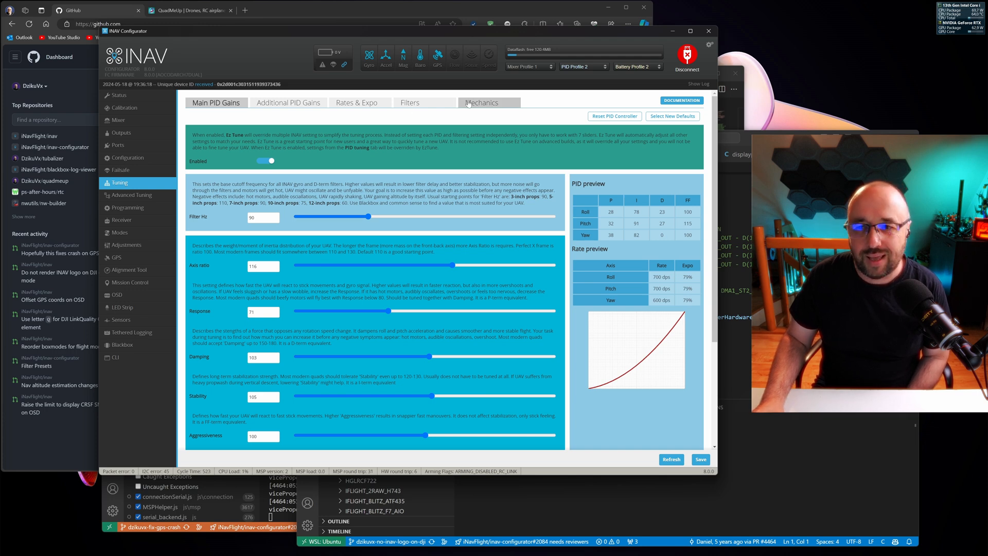
{"action": "left_click", "coordinate": [480, 103]}
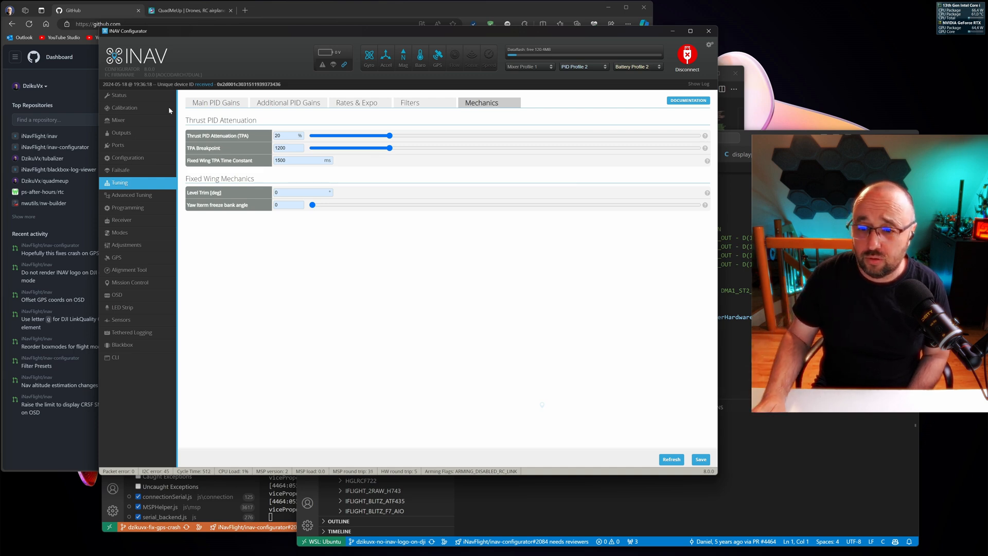
Disable EzTune so Main PID Gains shows the individual roll, pitch and yaw sliders.
{"action": "left_click", "coordinate": [216, 102]}
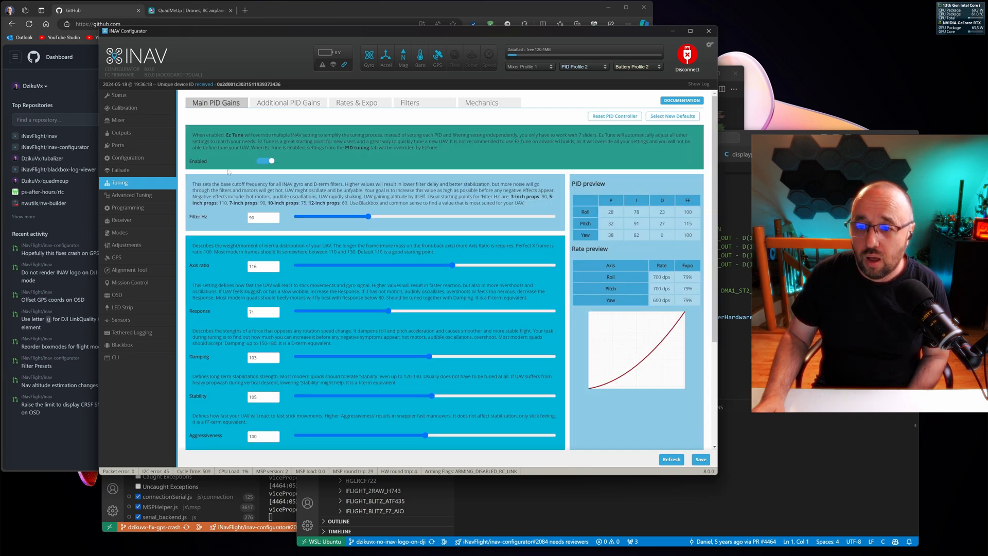
{"action": "left_click", "coordinate": [481, 102]}
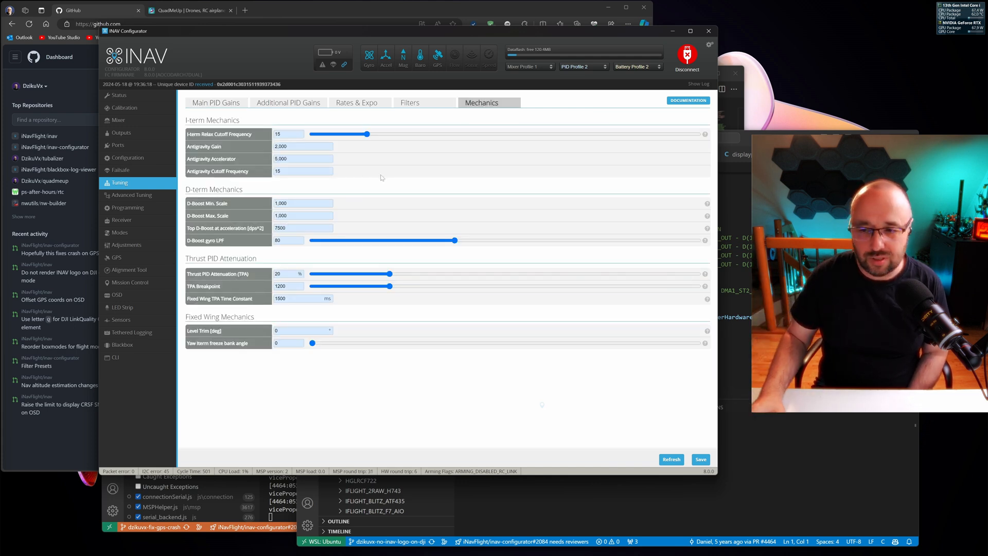
{"action": "left_click", "coordinate": [215, 102]}
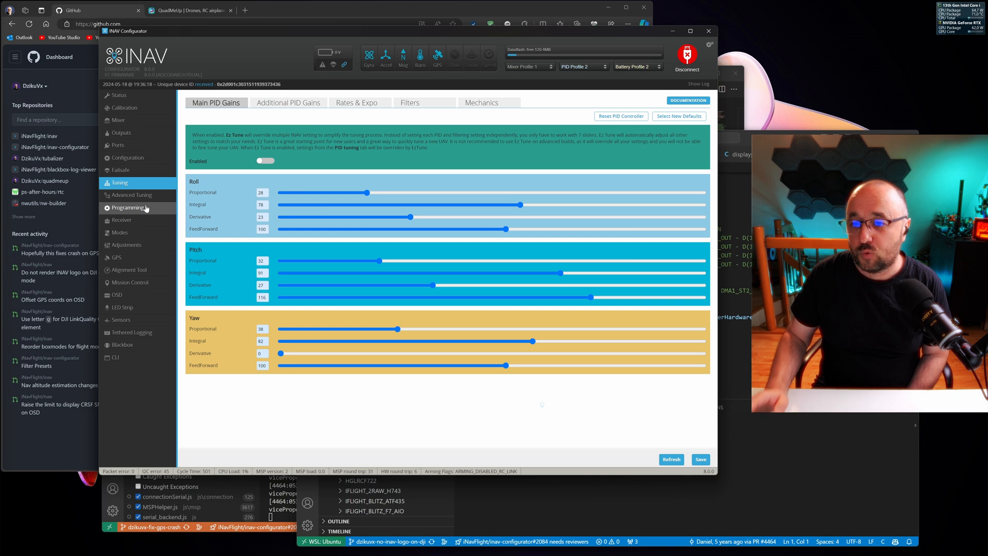
{"action": "mouse_move", "coordinate": [123, 221]}
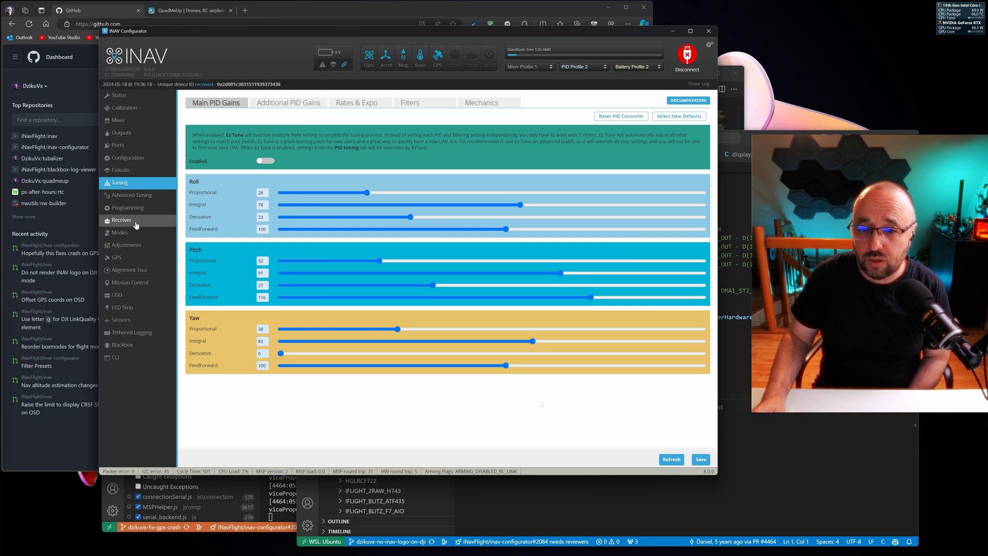
In the Receiver page, move the auto smoothing factor to 85 and settle it at 53.
{"action": "left_click", "coordinate": [122, 220]}
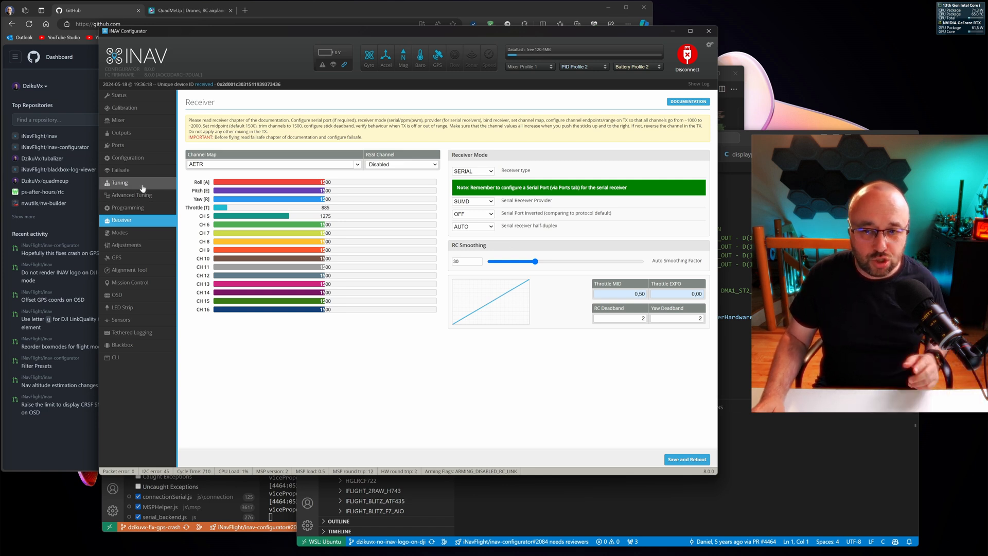
{"action": "mouse_move", "coordinate": [142, 186]}
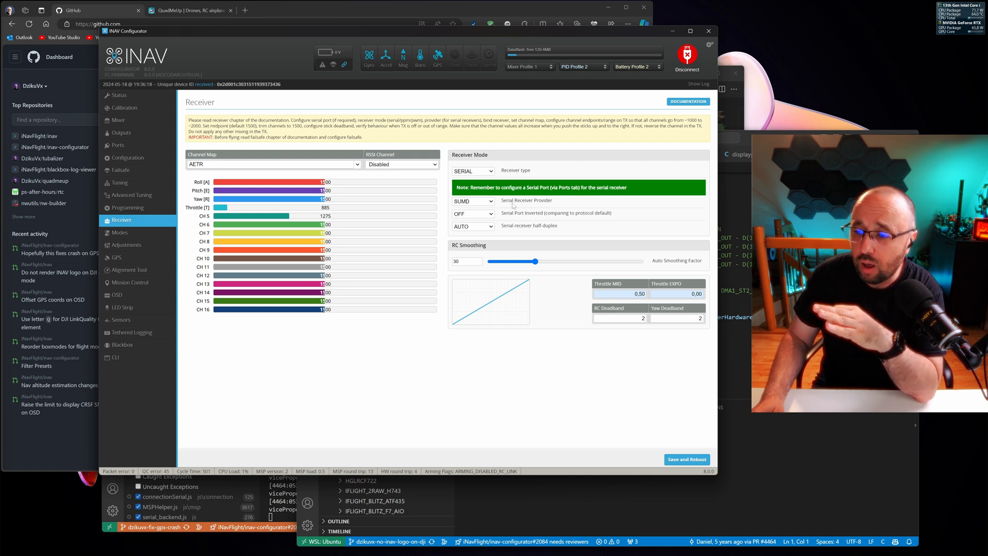
{"action": "left_click_drag", "start_coordinate": [534, 261], "coordinate": [618, 260]}
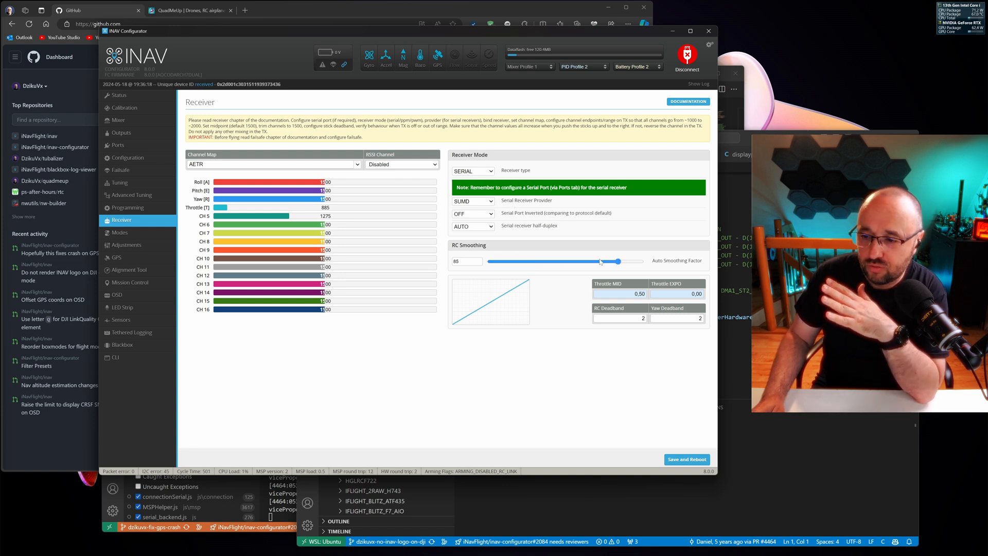
{"action": "left_click_drag", "start_coordinate": [618, 260], "coordinate": [570, 260]}
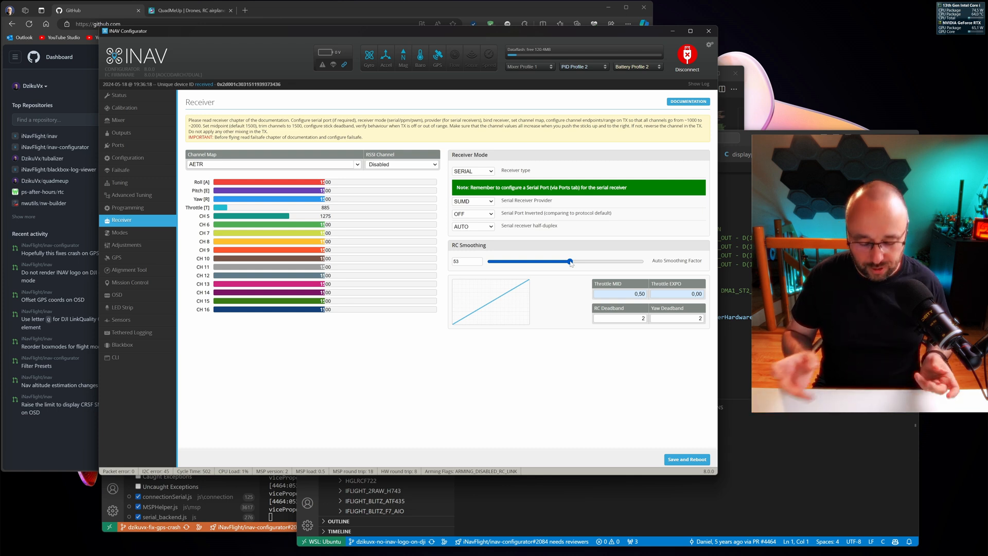